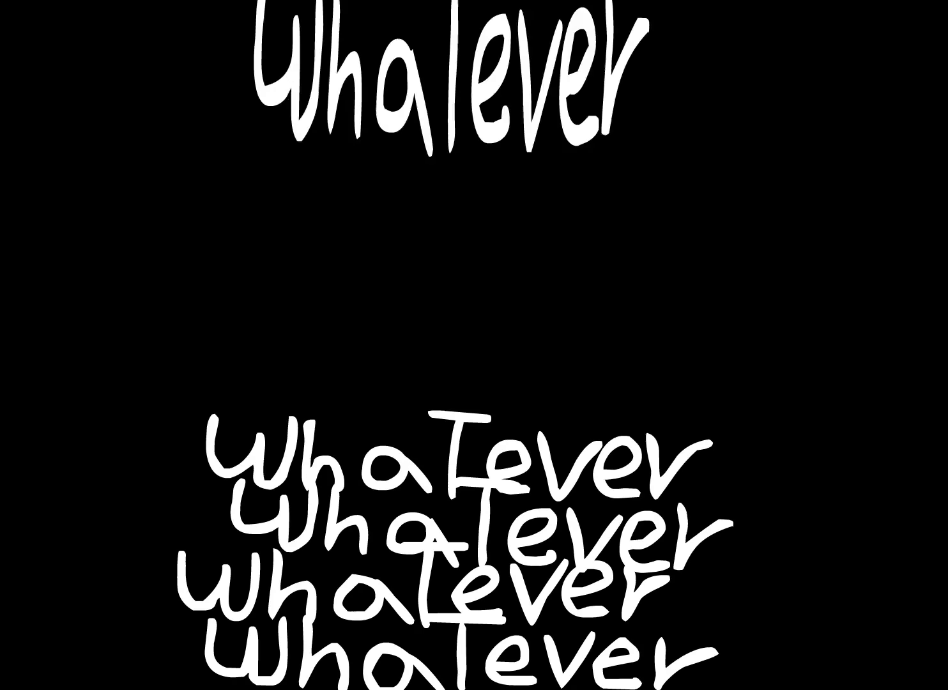
pyautogui.scroll(-3)
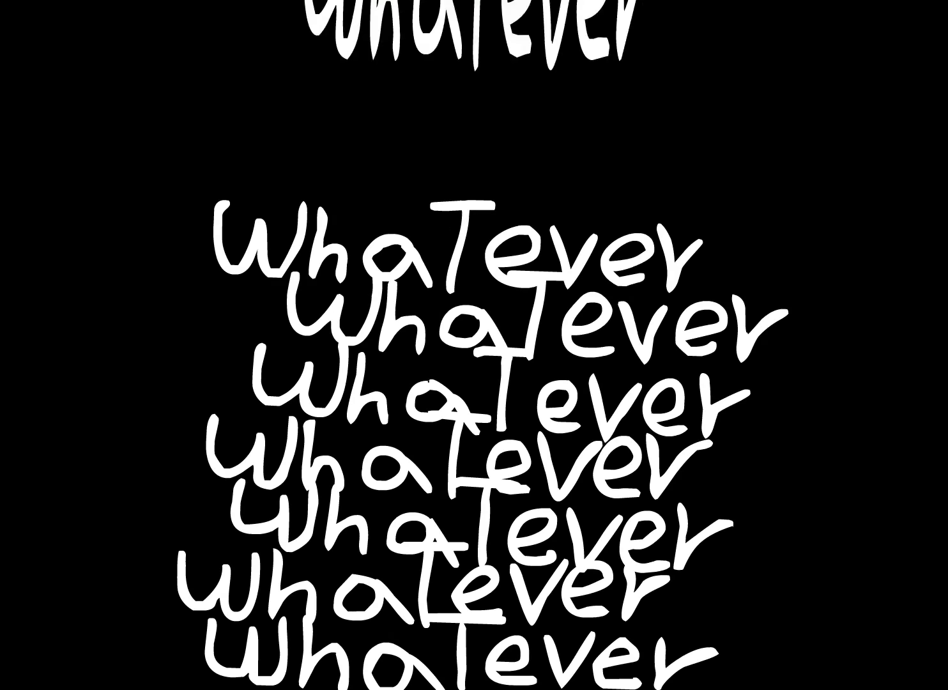
pyautogui.scroll(-3)
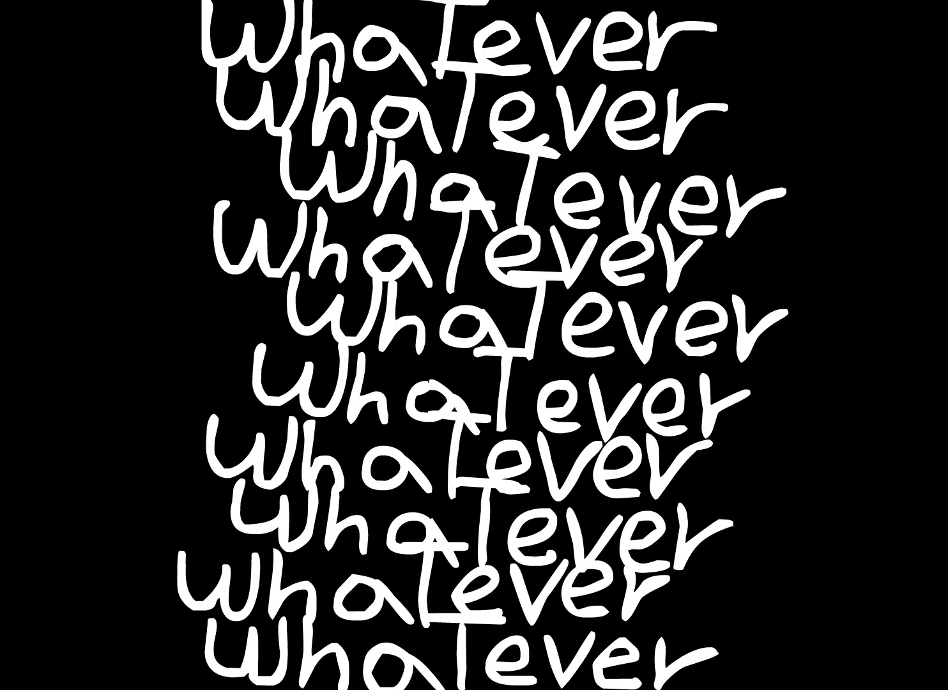